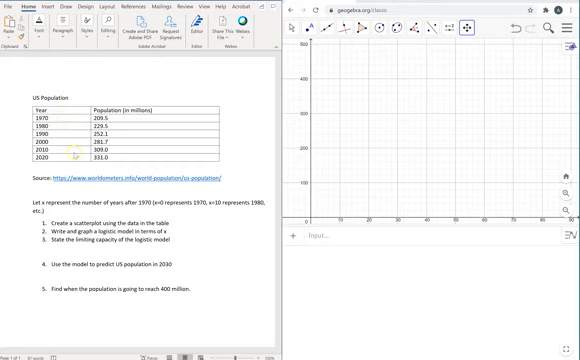
mouse_move(70, 165)
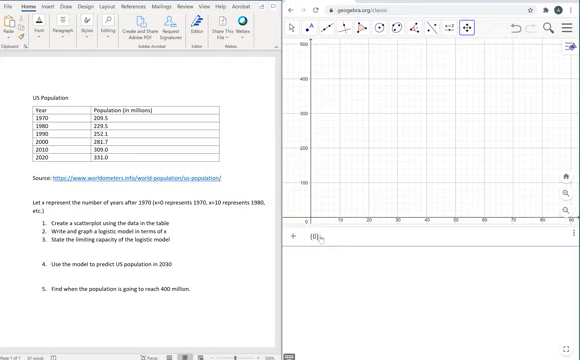
type("(0,209)")
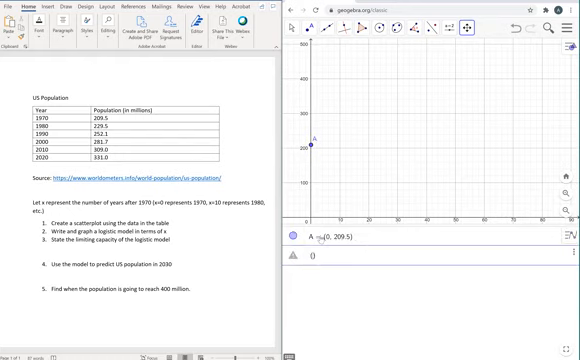
type("10, 229.5")
type("(20, ")
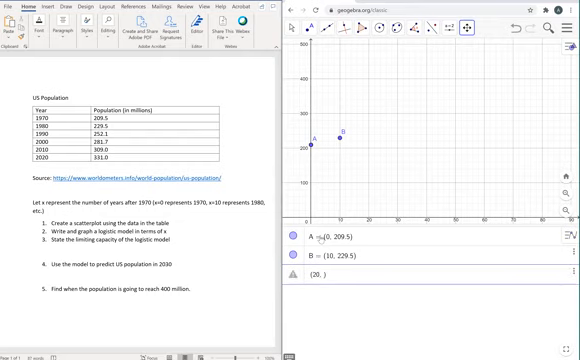
type("252.1")
type("(30, 281.7")
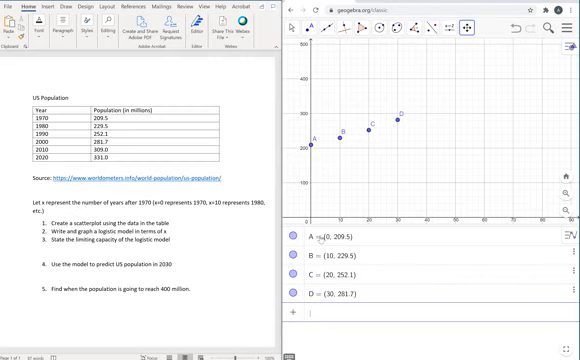
type("(40)")
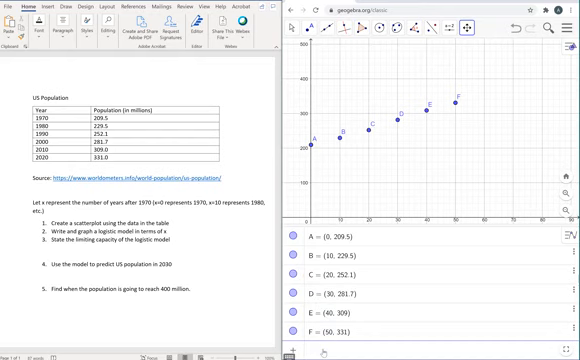
type("fit")
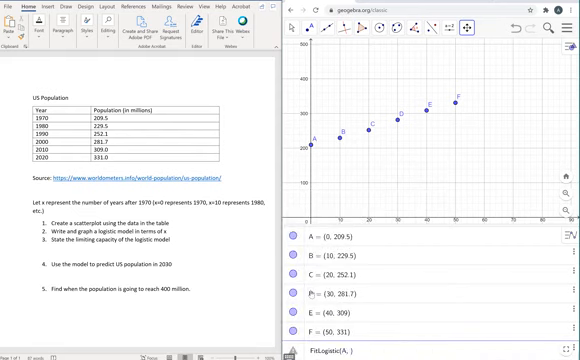
type("B, C, D, E, F")
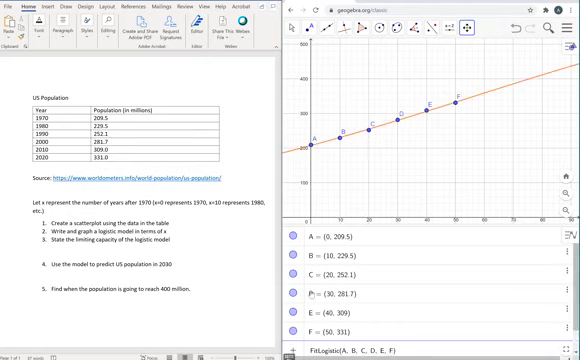
scroll("down", 3)
type("f(6)")
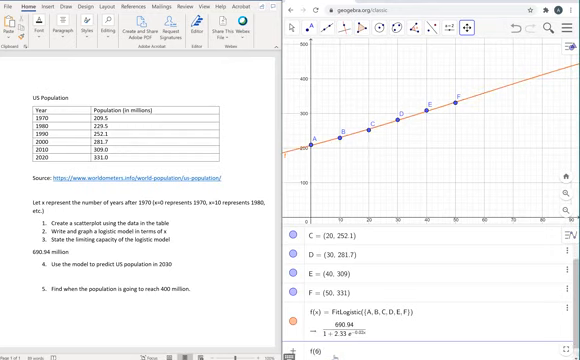
scroll("down", 3)
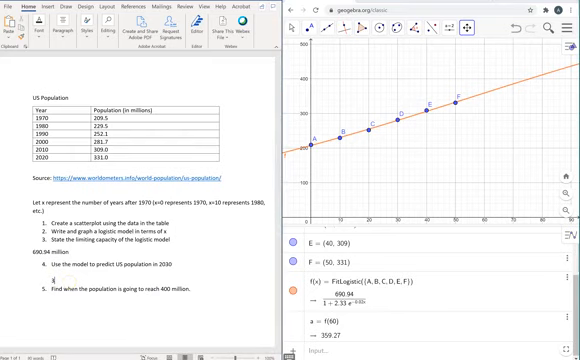
type("359.27 million")
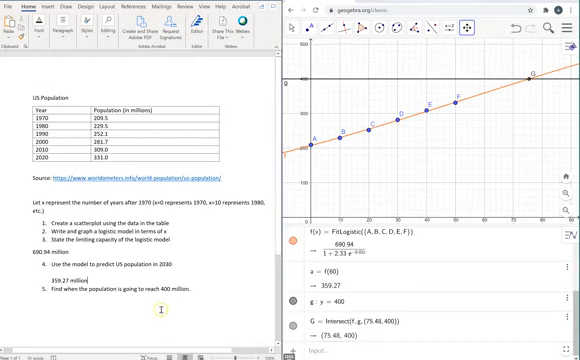
type("about")
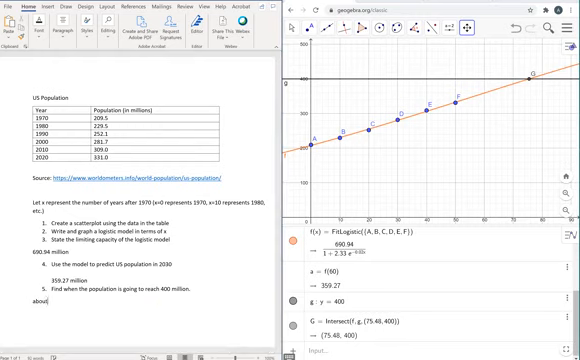